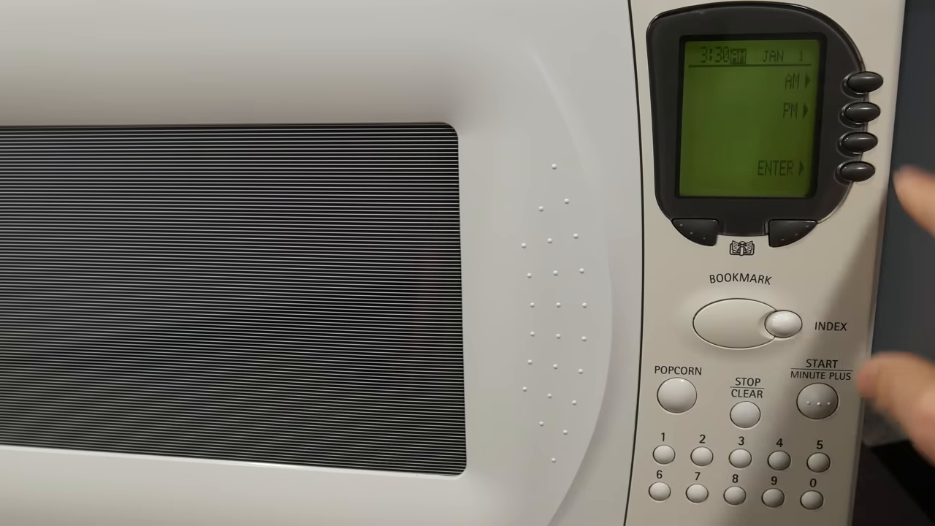
Switch the 3:30 clock time to PM and proceed to choosing the month
click(864, 80)
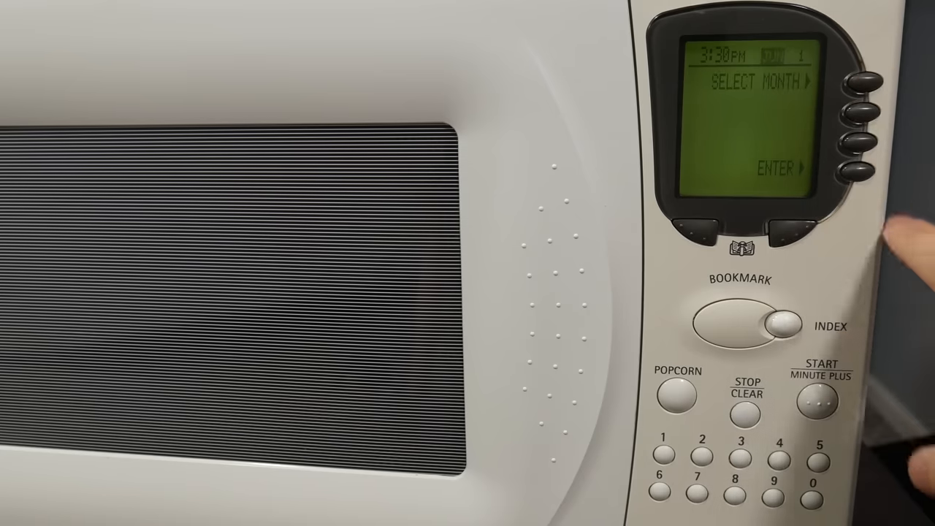
click(865, 81)
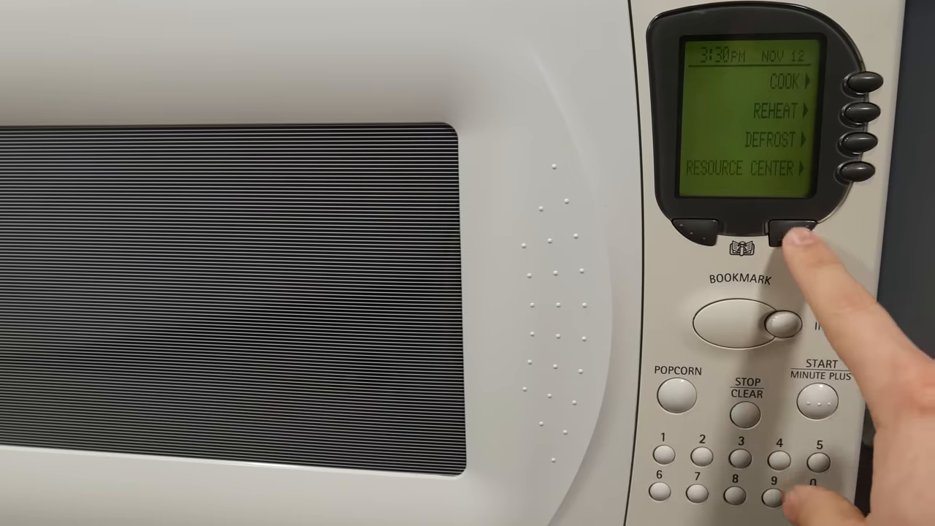
click(722, 325)
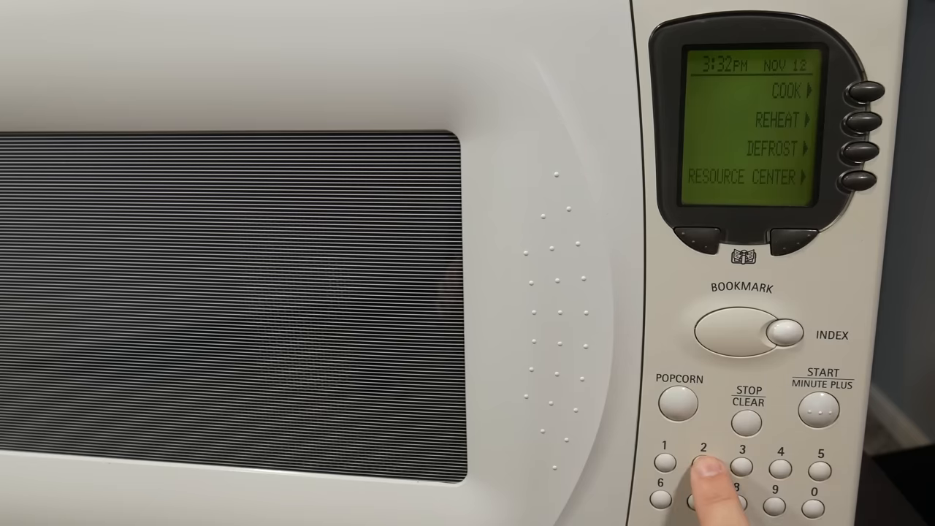
Enter a 0:23 cooking time, lower power to 50%, and start cooking
click(703, 465)
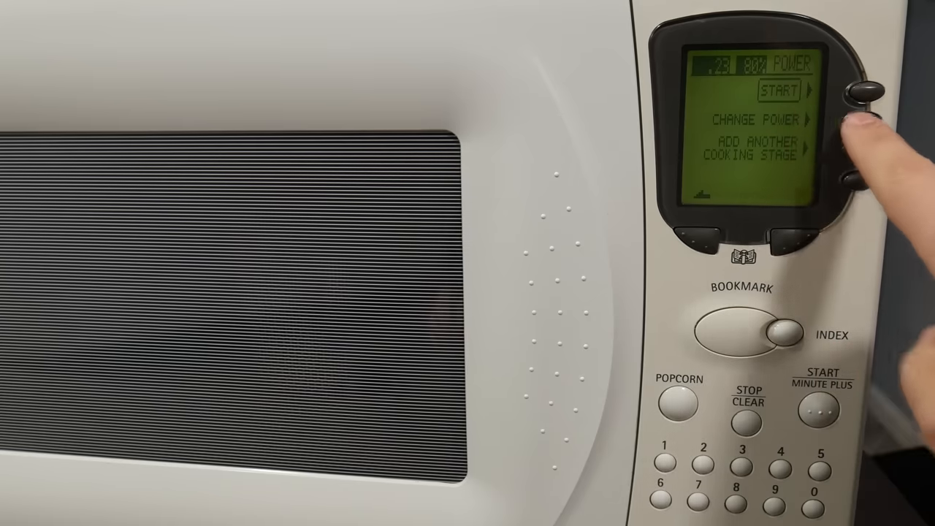
click(866, 124)
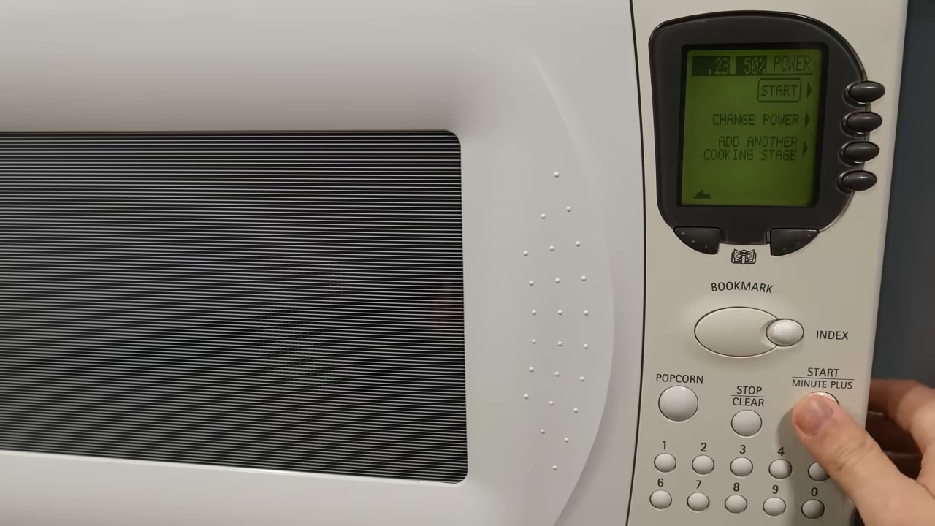
click(823, 402)
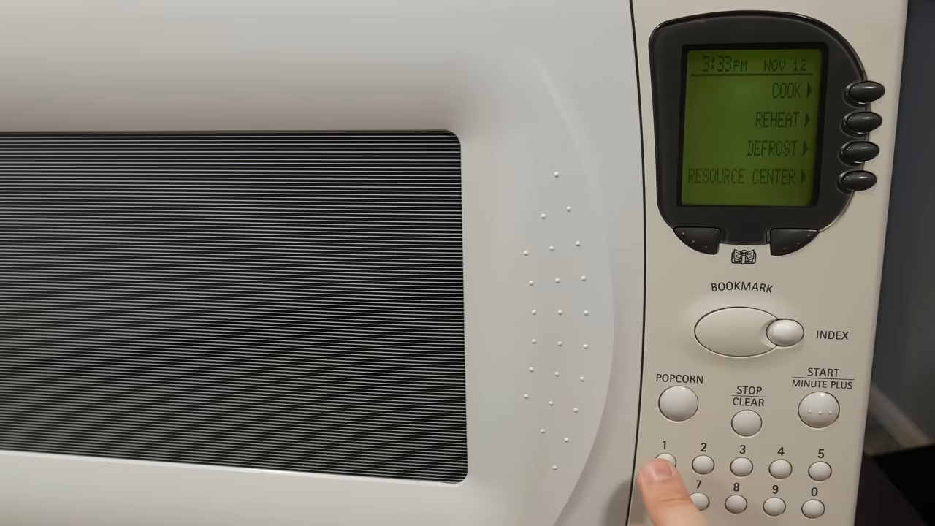
Enter a 0:10 cooking time at the default 100% power
click(666, 464)
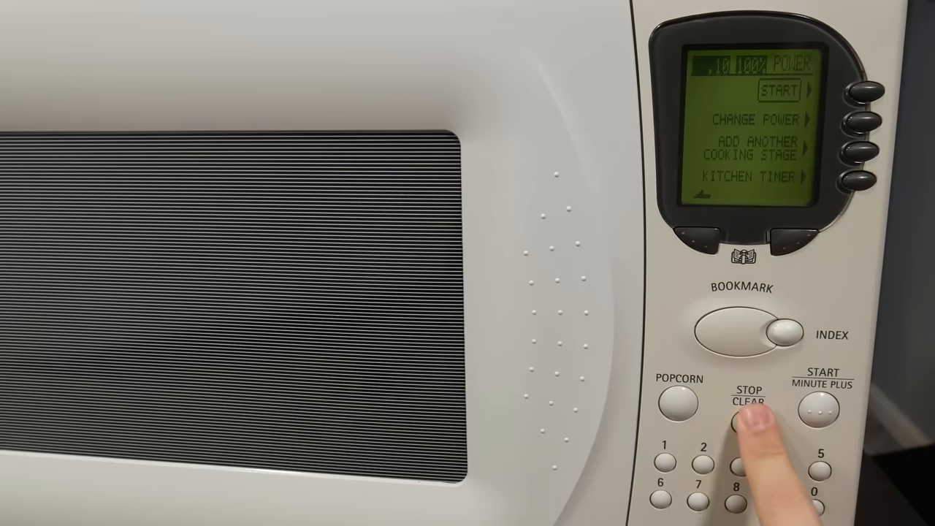
Change the entered time and start cooking at 100% power with the countdown running
click(745, 407)
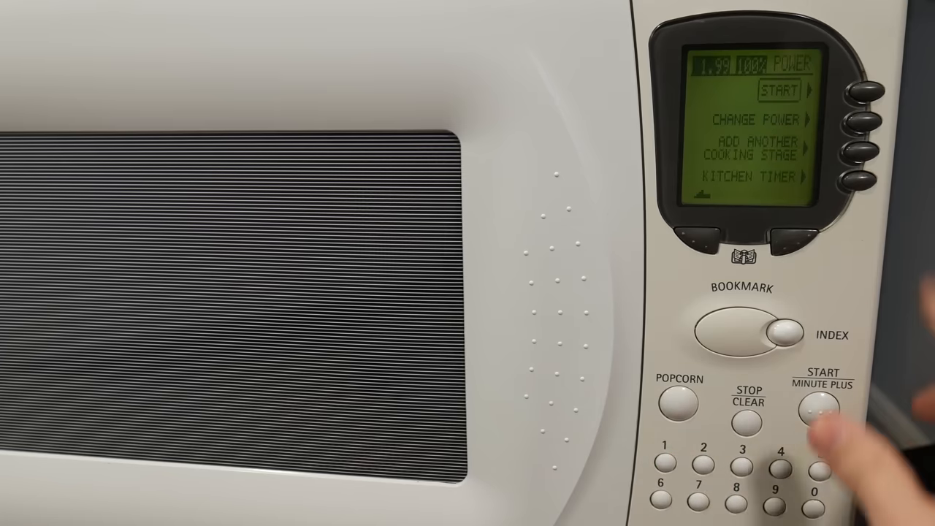
click(823, 405)
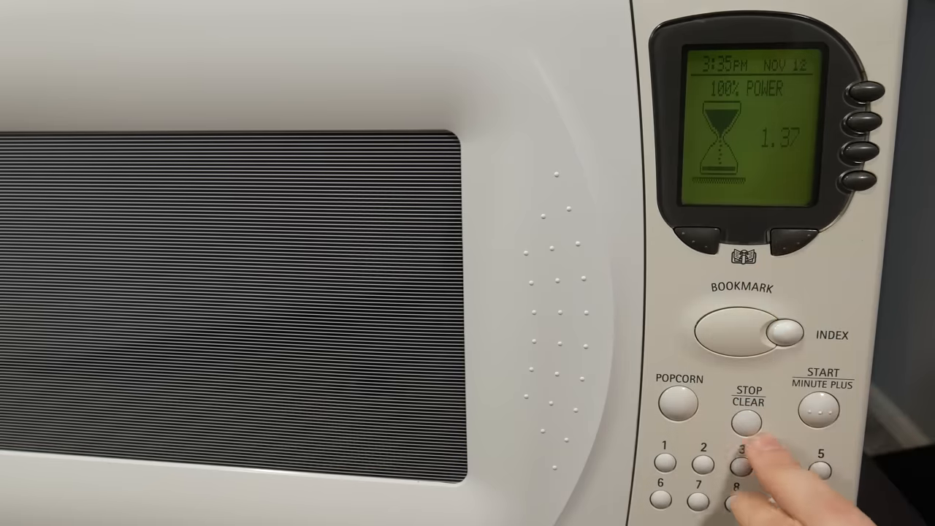
Stop the running cook, then program stages of 0:30 at 50%, 1:00 at 100%, and 0:10 at 0%
click(746, 423)
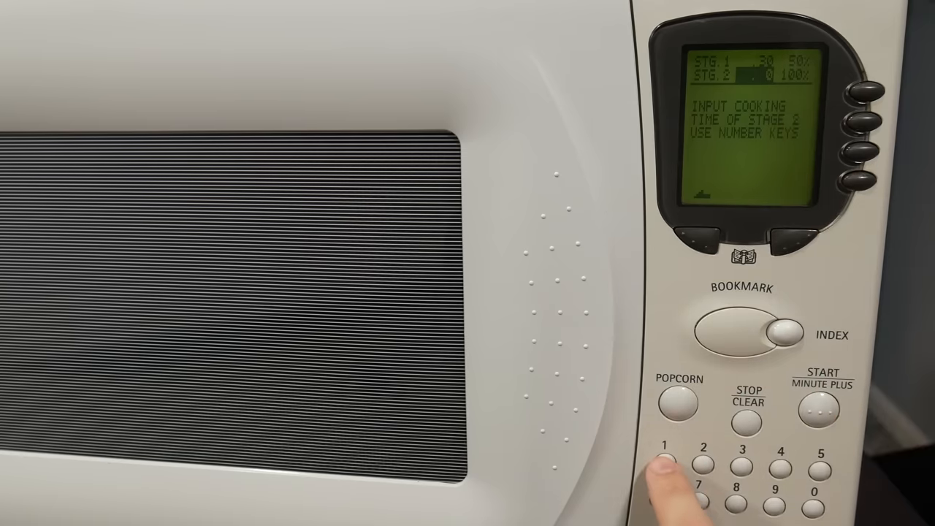
click(667, 464)
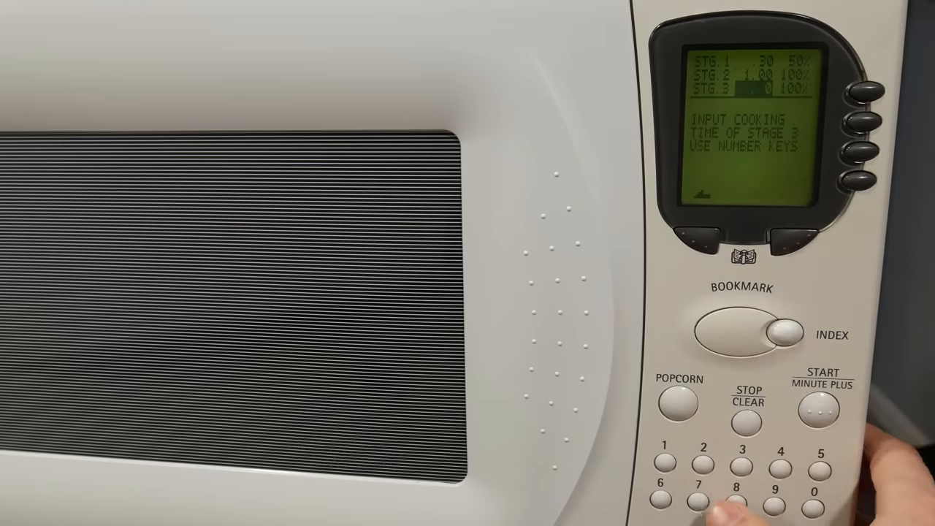
click(810, 507)
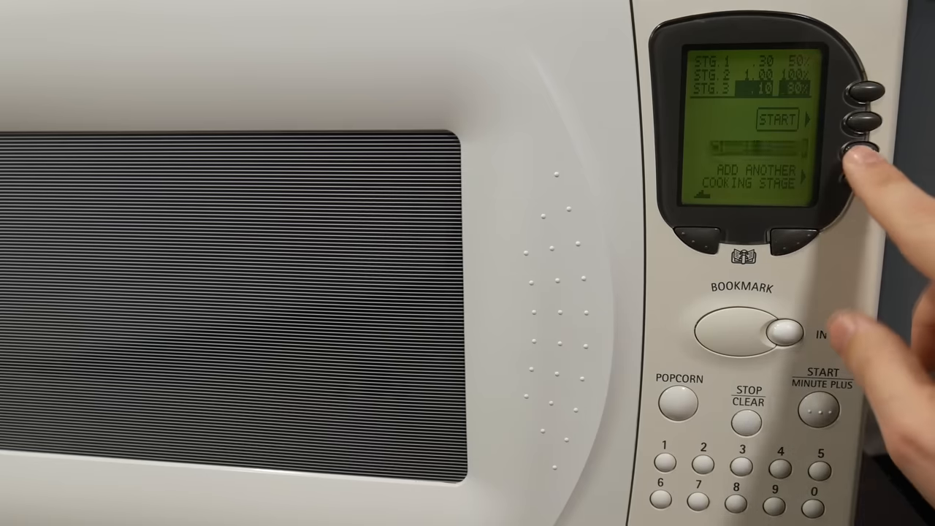
click(861, 151)
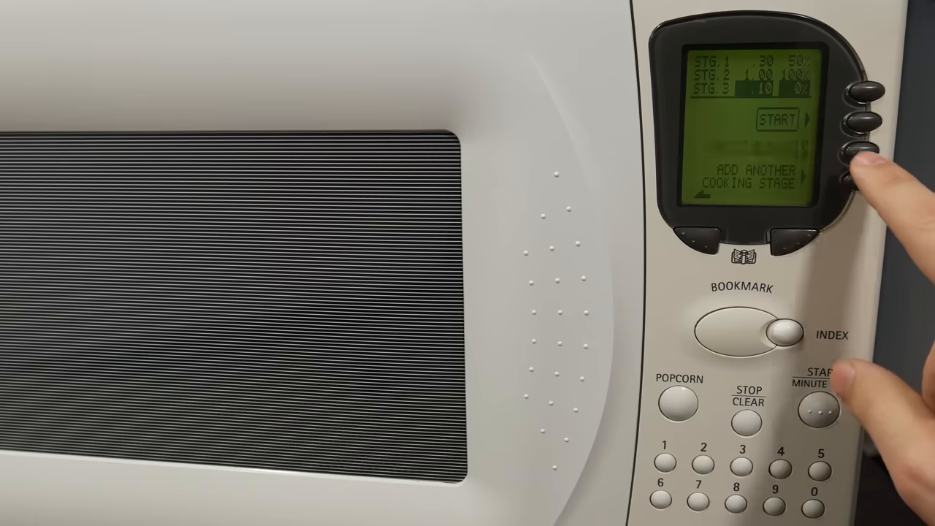
click(869, 150)
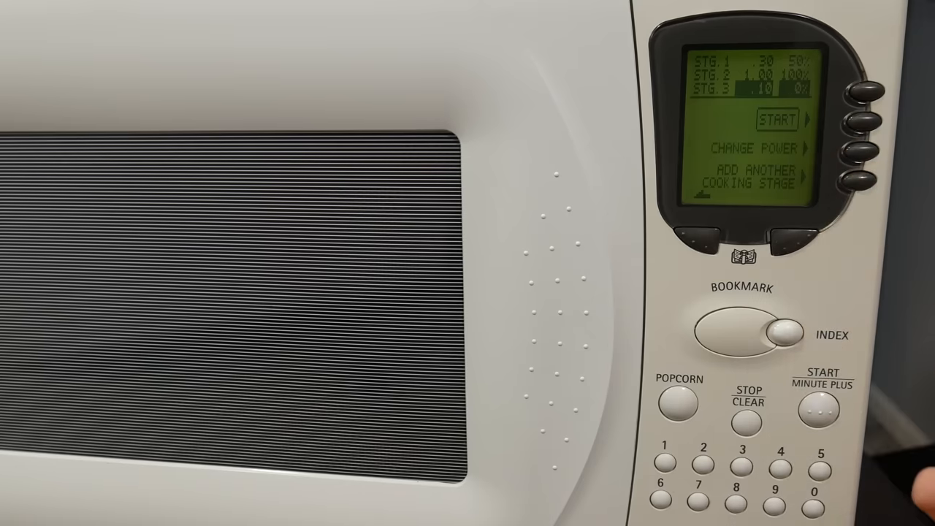
Start the three-stage cooking program so it runs at 100% power
click(866, 175)
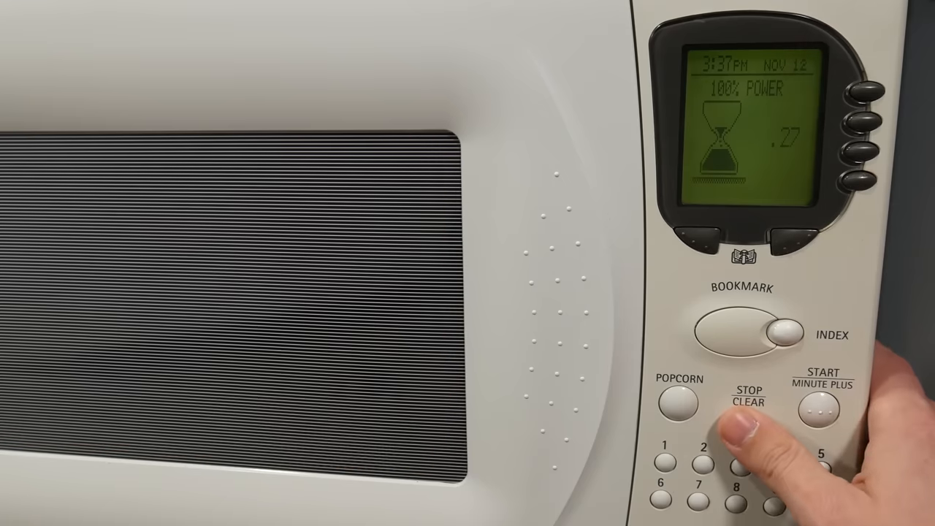
click(746, 401)
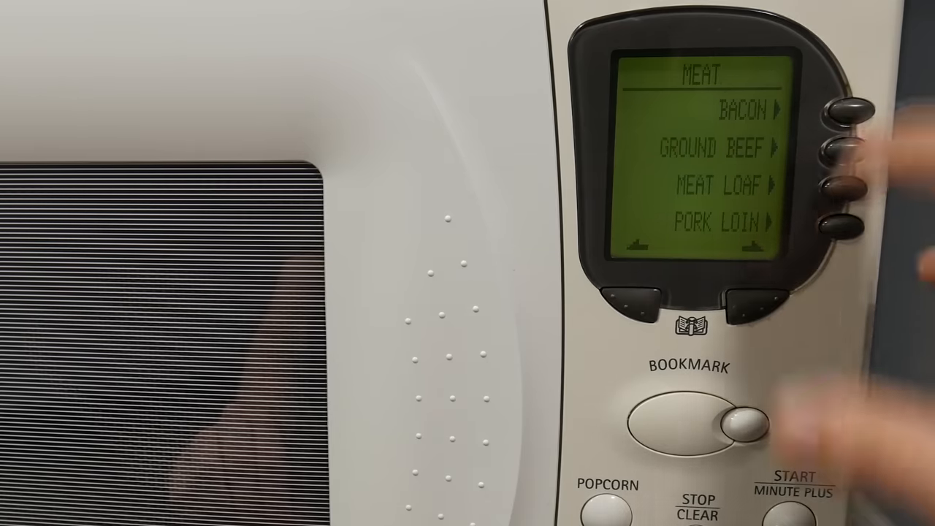
Select the Meat category showing Bacon, Ground Beef, Meat Loaf and Pork Loin
click(855, 113)
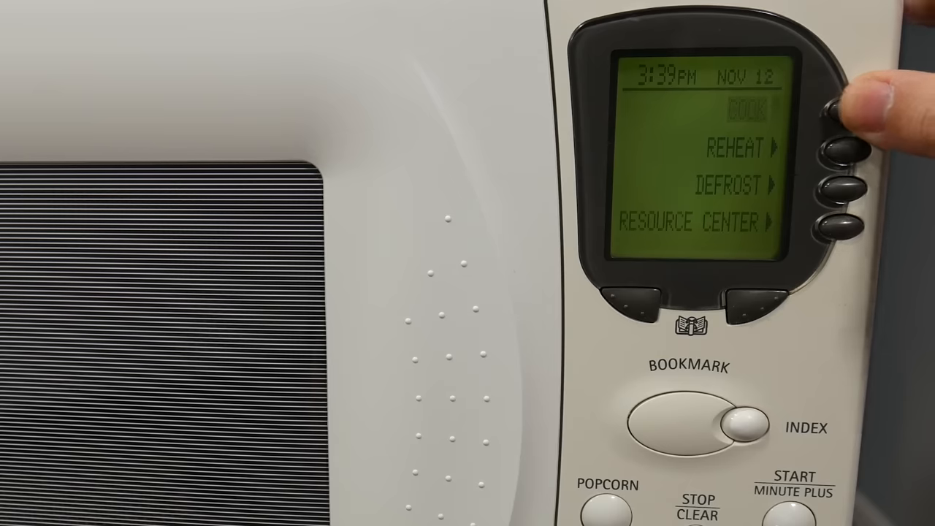
click(849, 108)
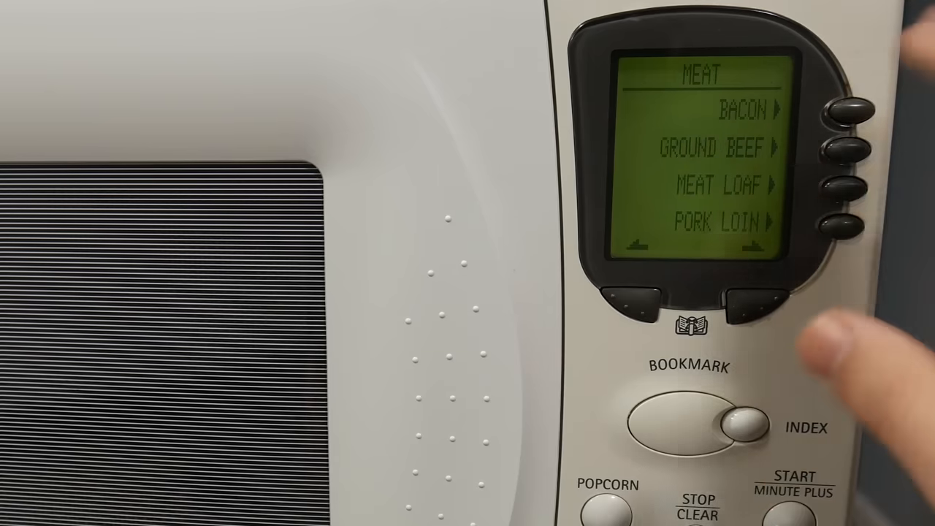
click(849, 109)
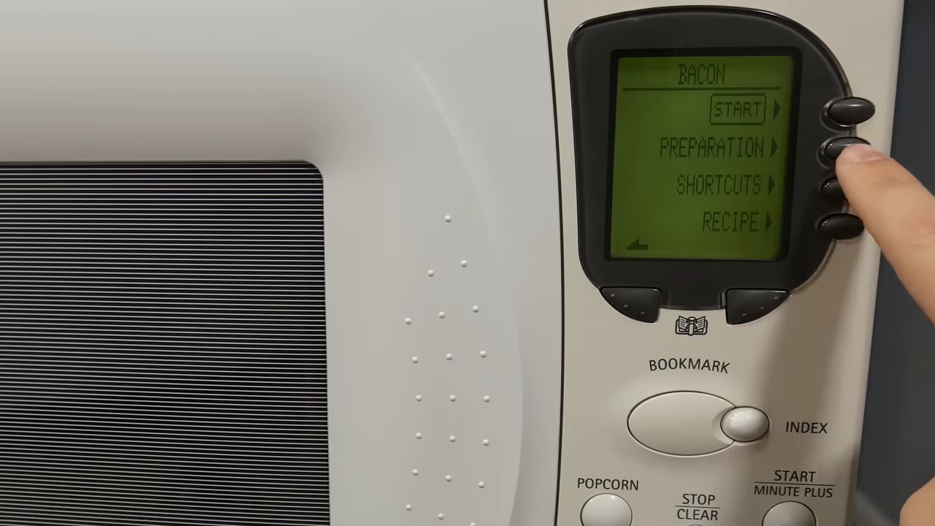
click(851, 146)
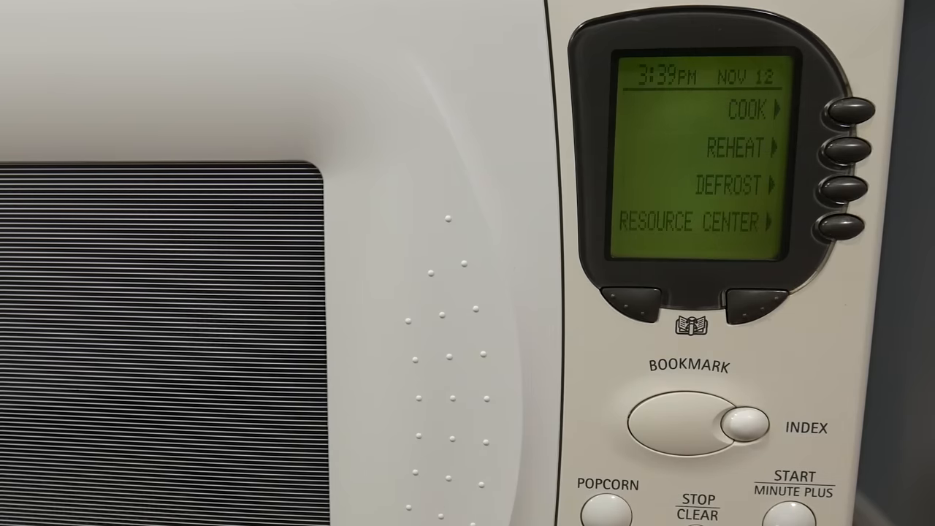
Open the Resource Center menu listing Clock, Custom Settings, Quick Recipes and Kid's Cooking
click(745, 424)
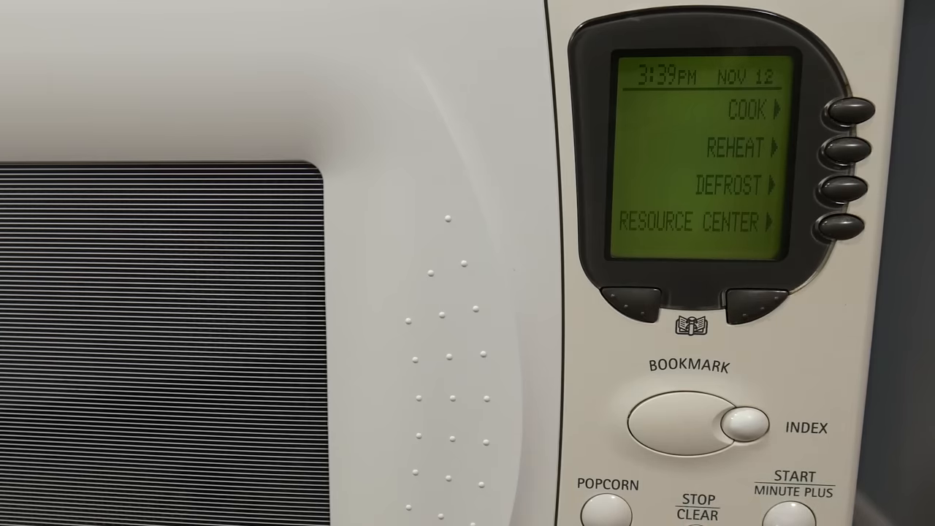
click(852, 222)
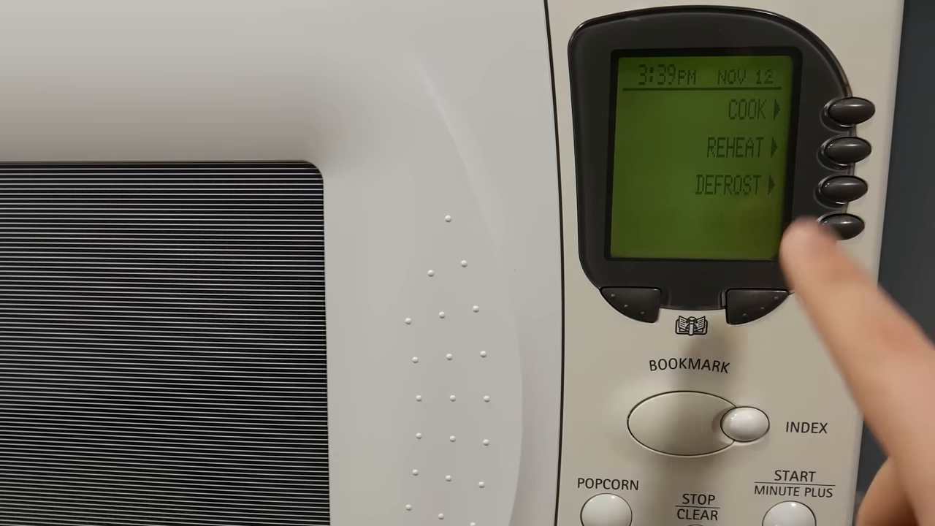
click(860, 218)
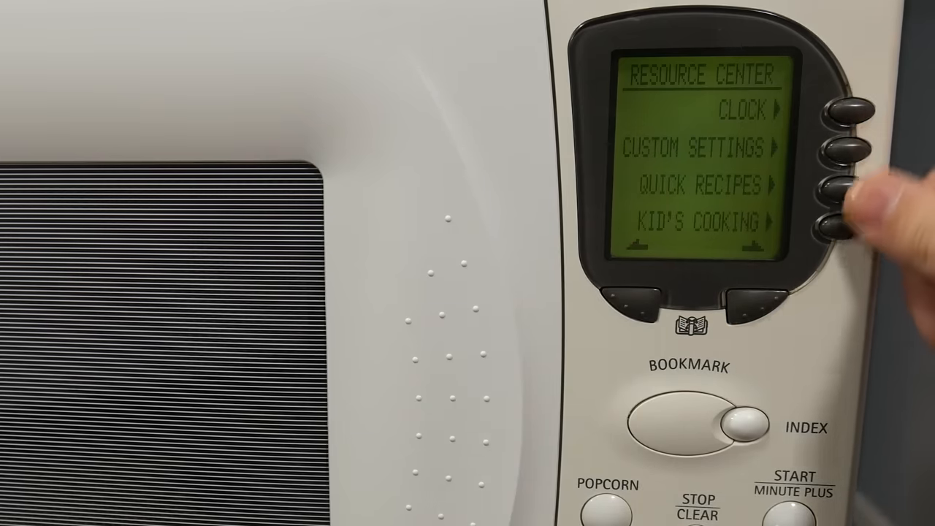
Open the Use and Care cleaning guidance and bookmark the oven cleaning instructions
click(743, 426)
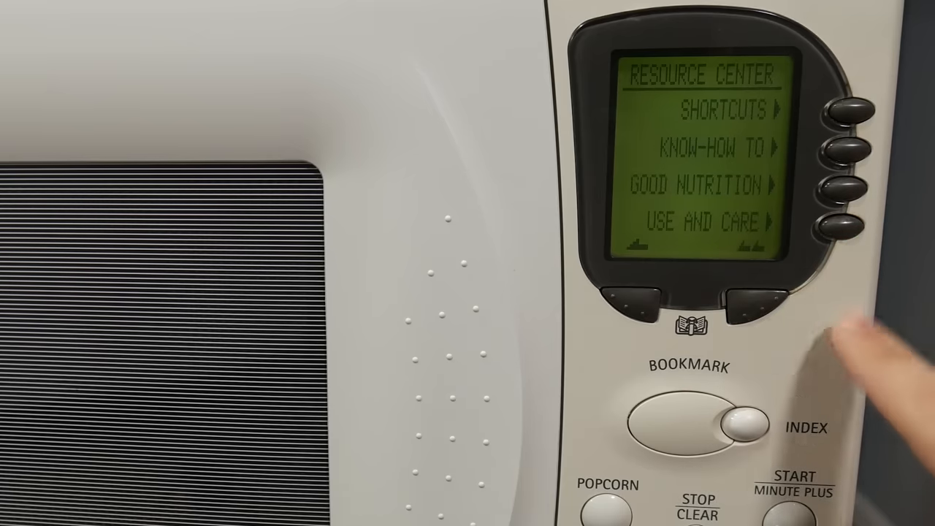
click(849, 222)
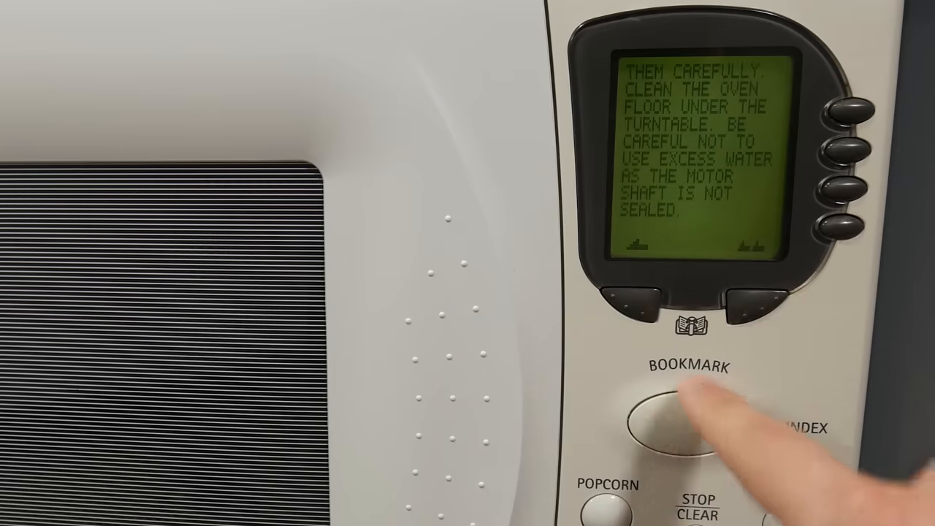
click(730, 424)
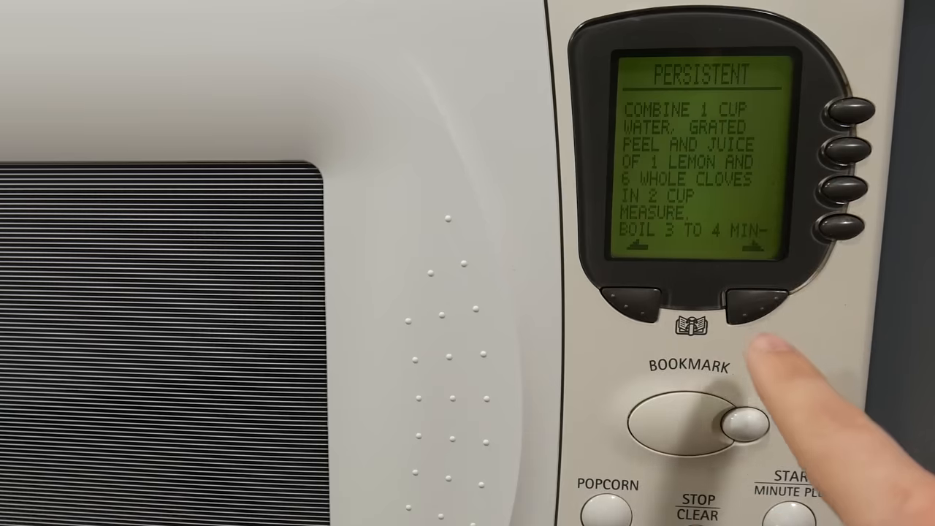
Page through the odor-removal tips and back out to the main menu
click(742, 303)
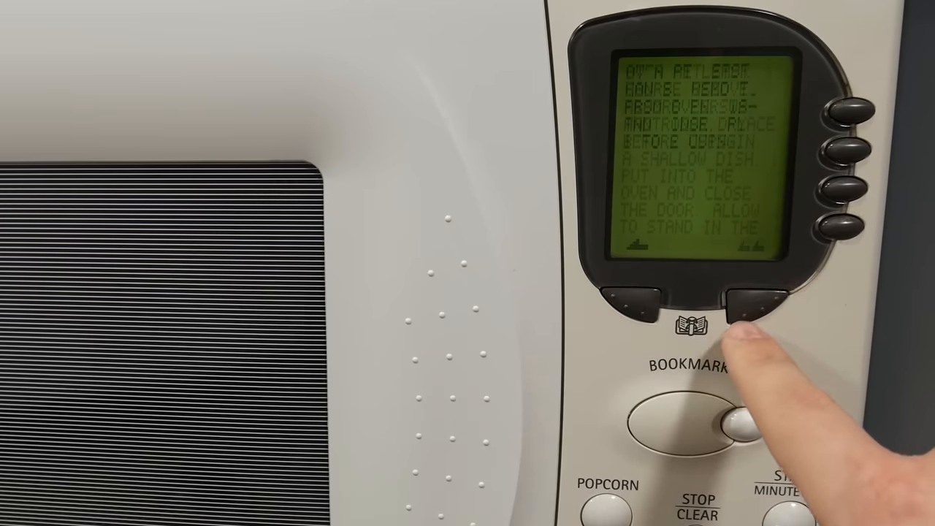
click(745, 307)
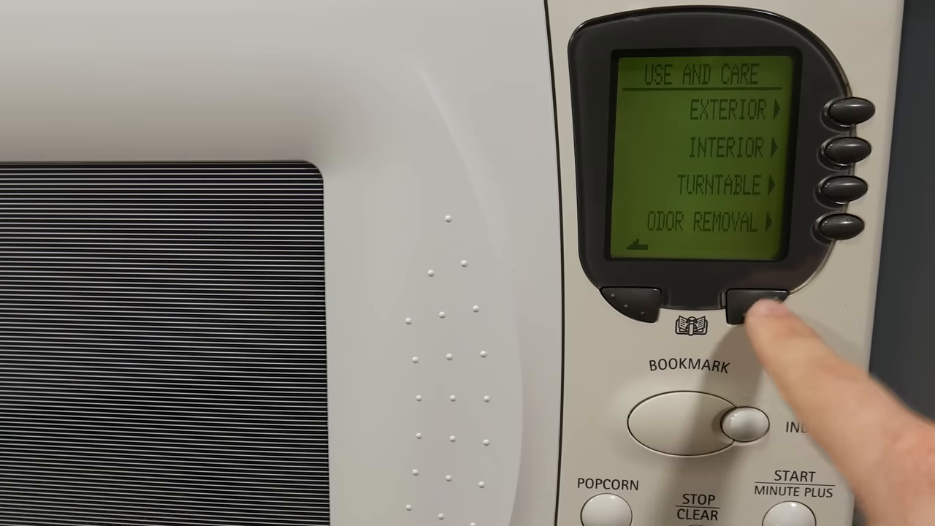
click(760, 300)
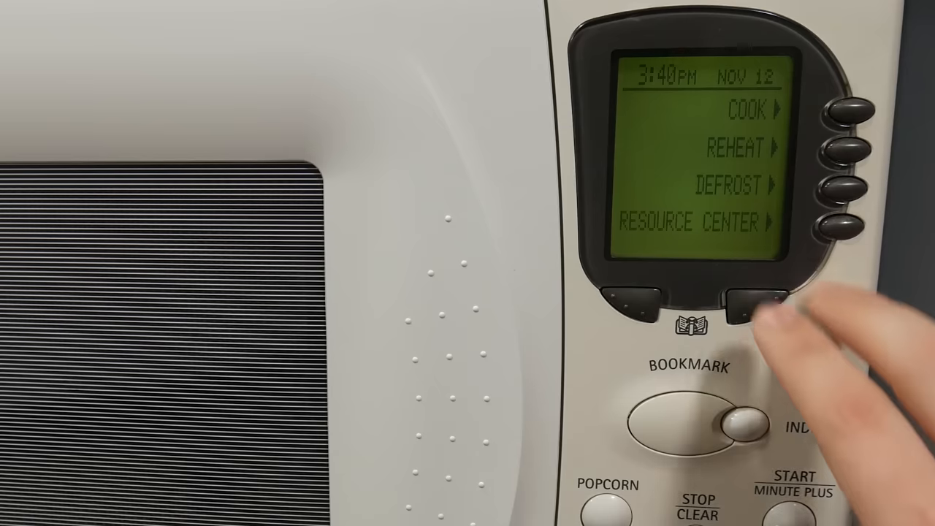
click(745, 303)
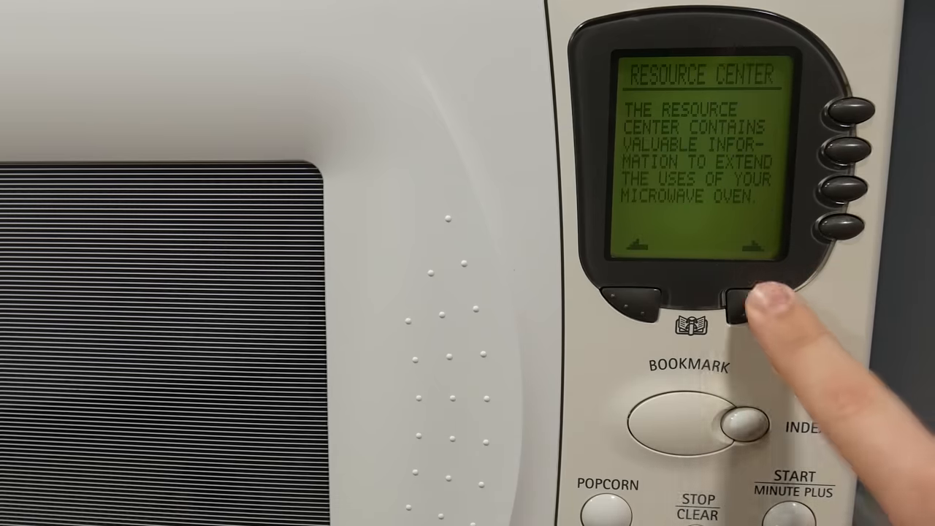
click(738, 299)
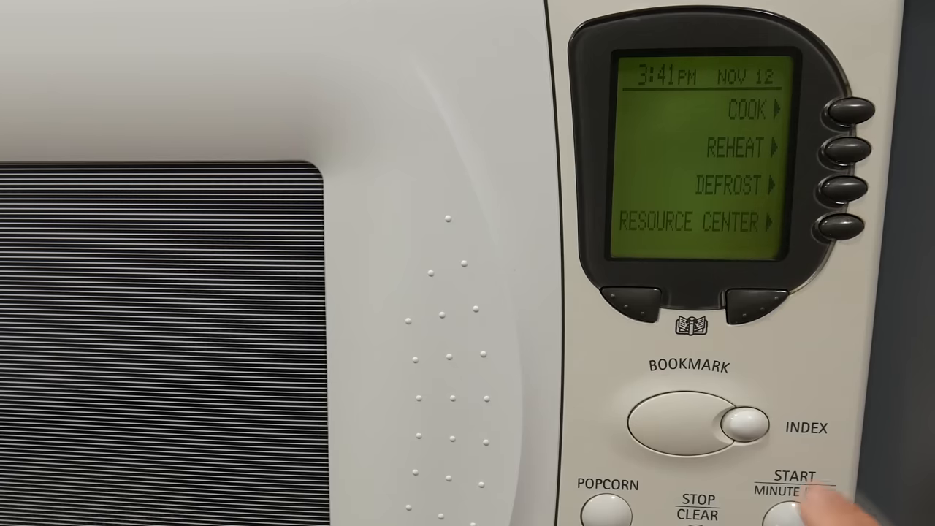
View the bookmarked Nacho Potato Slices recipe and return to the main menu
click(738, 300)
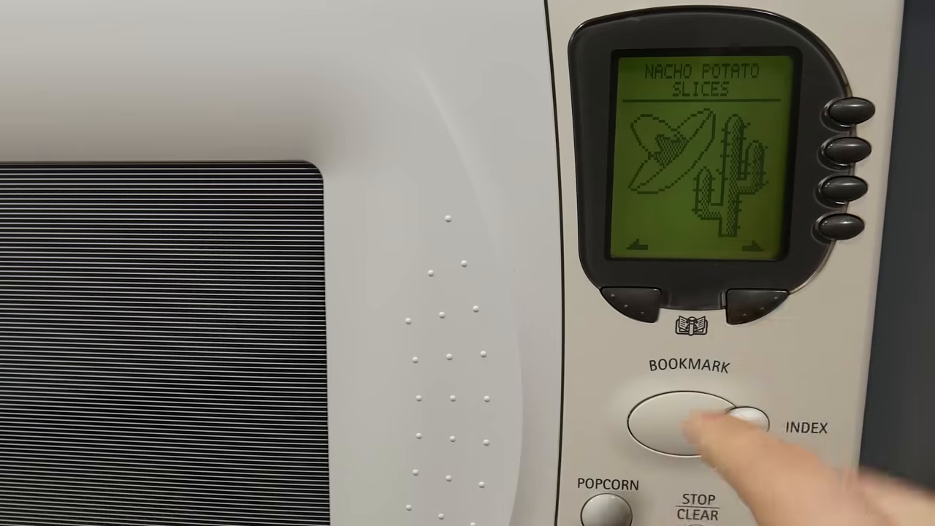
click(741, 418)
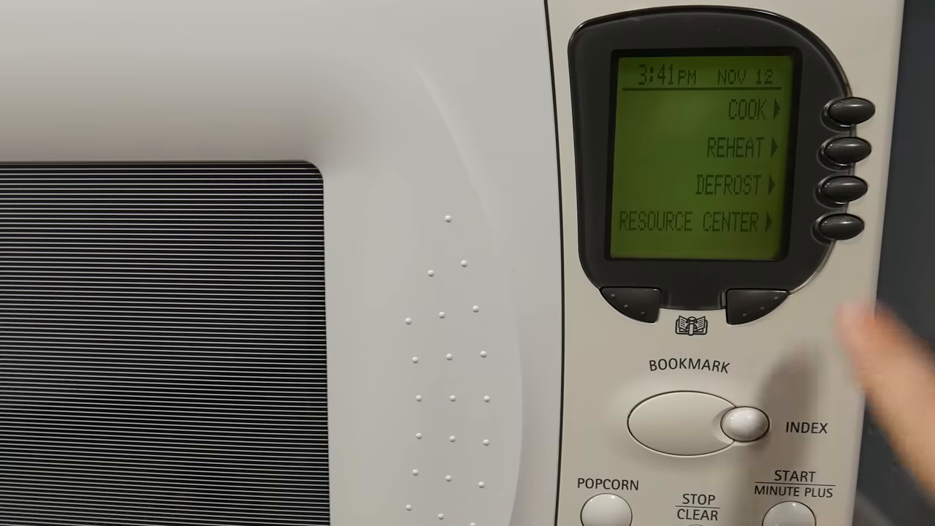
Browse the food index B entries such as Bacon and Broccoli, then select Blue Jigglies
click(742, 419)
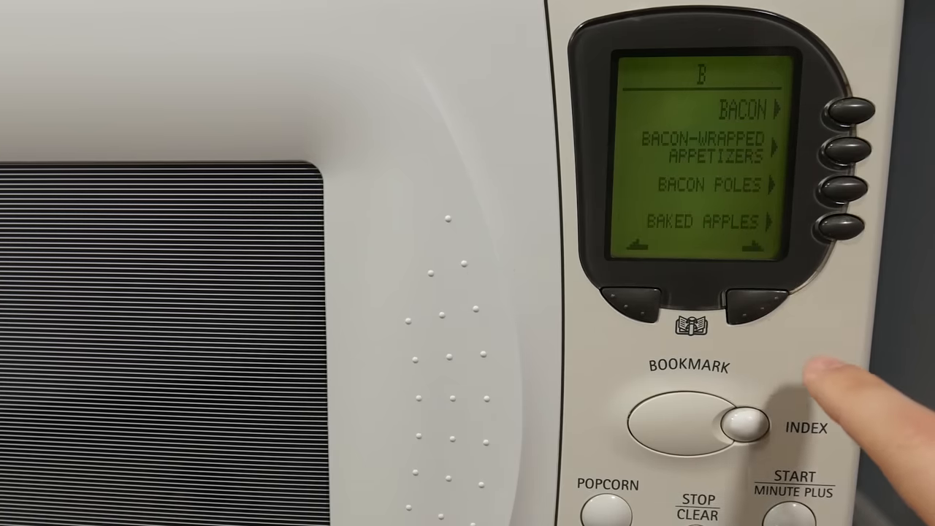
click(745, 307)
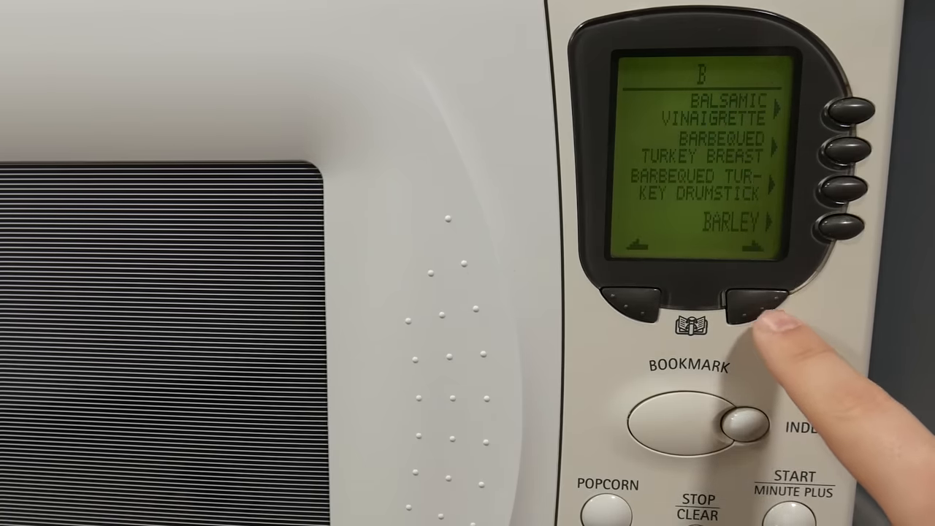
click(745, 300)
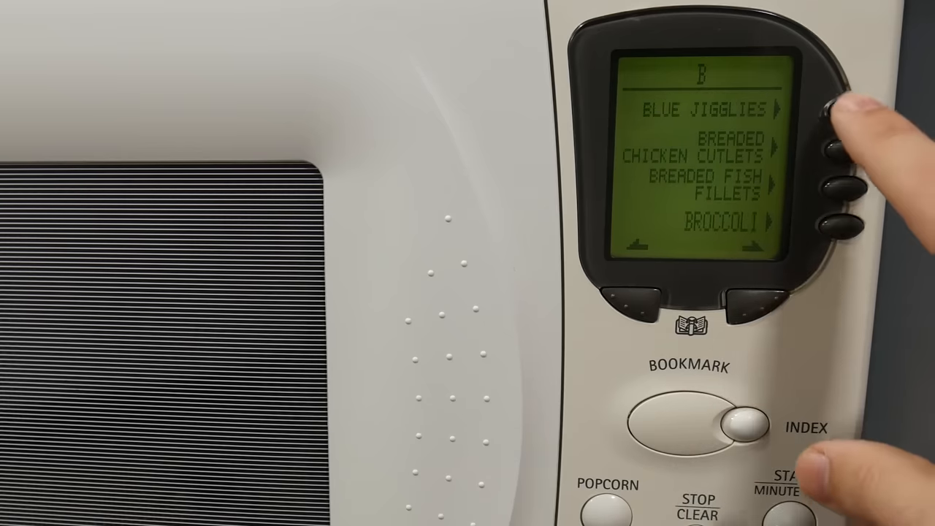
click(846, 106)
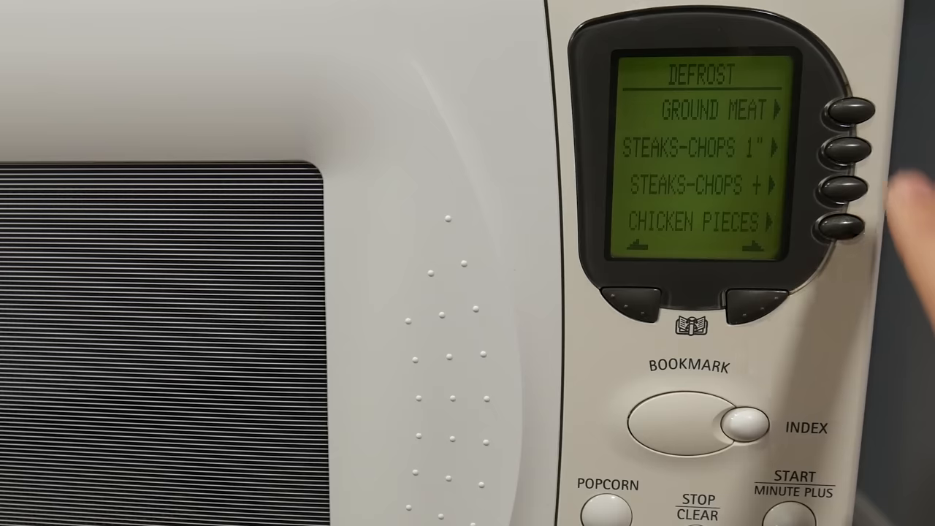
Choose Ground Meat from the Defrost list and continue to its defrost choices
click(853, 110)
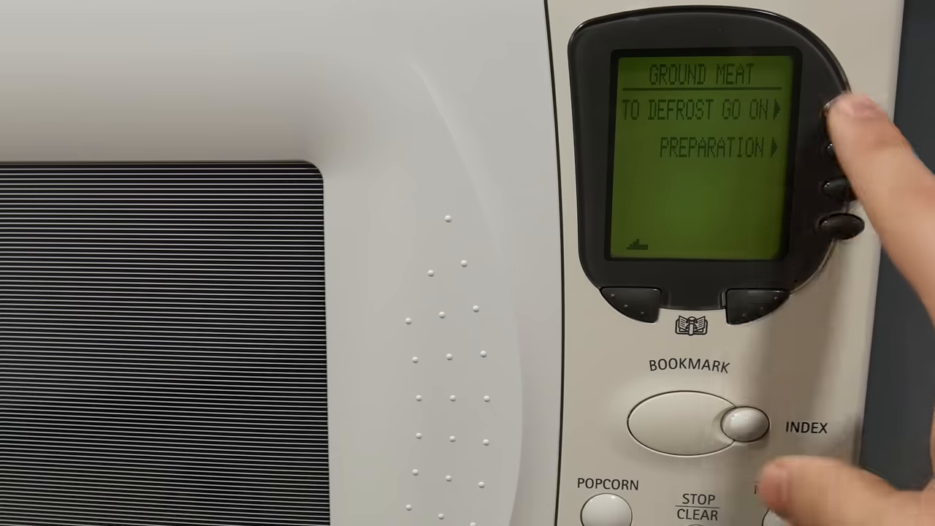
click(844, 109)
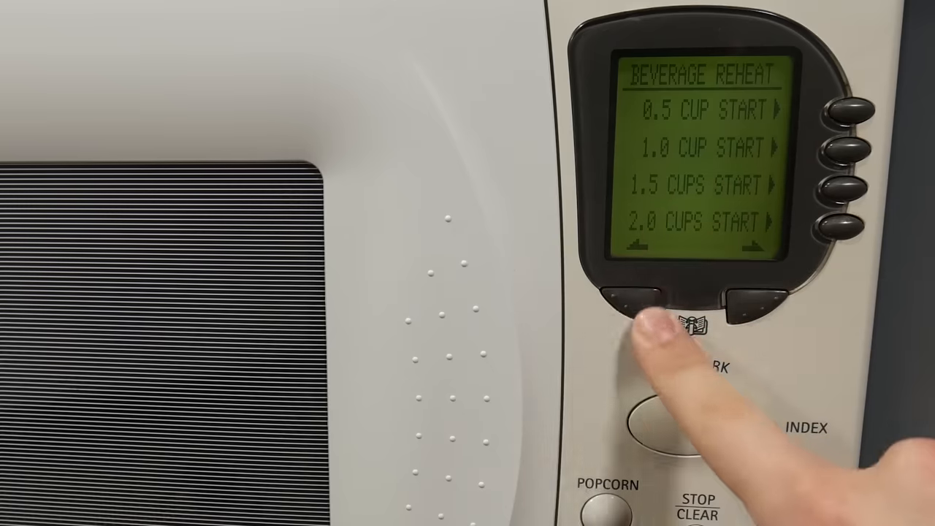
Back out of the Beverage Reheat options to the Resource Center introduction
click(632, 296)
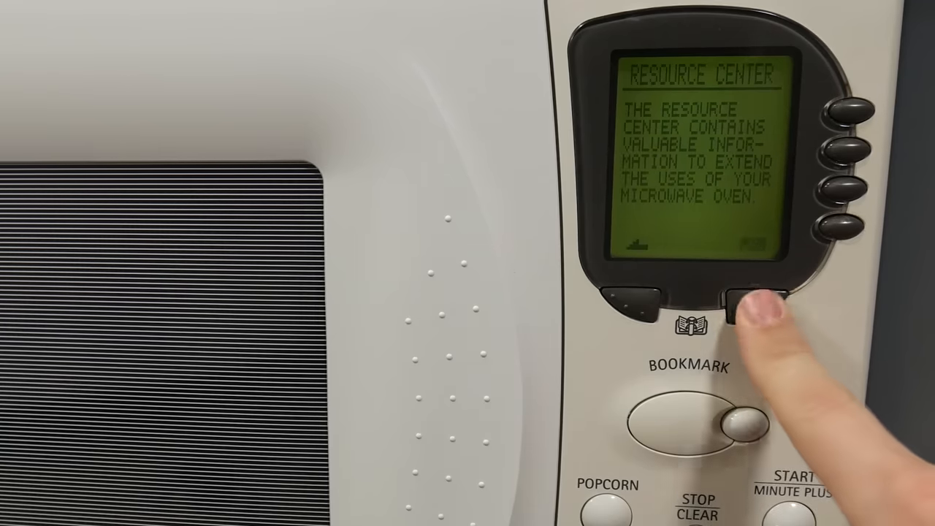
Enter Custom Setting, select Contrast and make the display darker
click(760, 307)
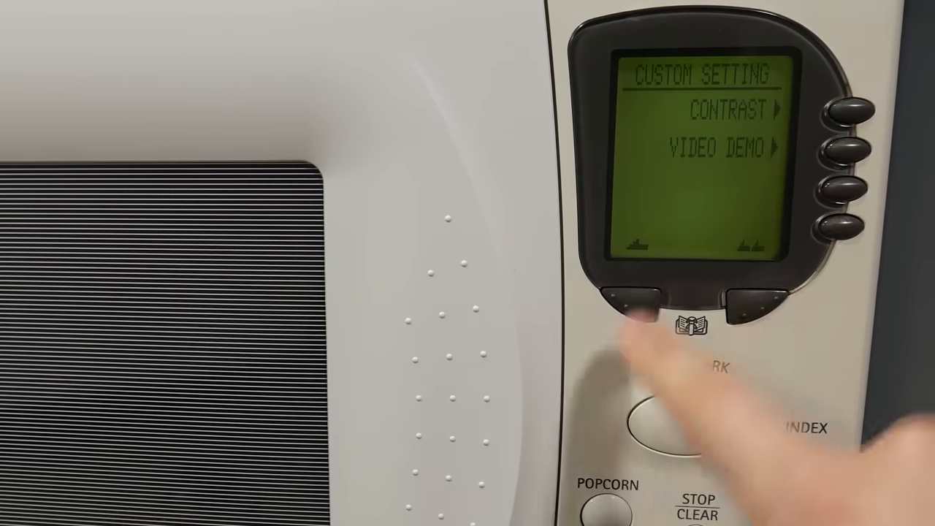
click(737, 300)
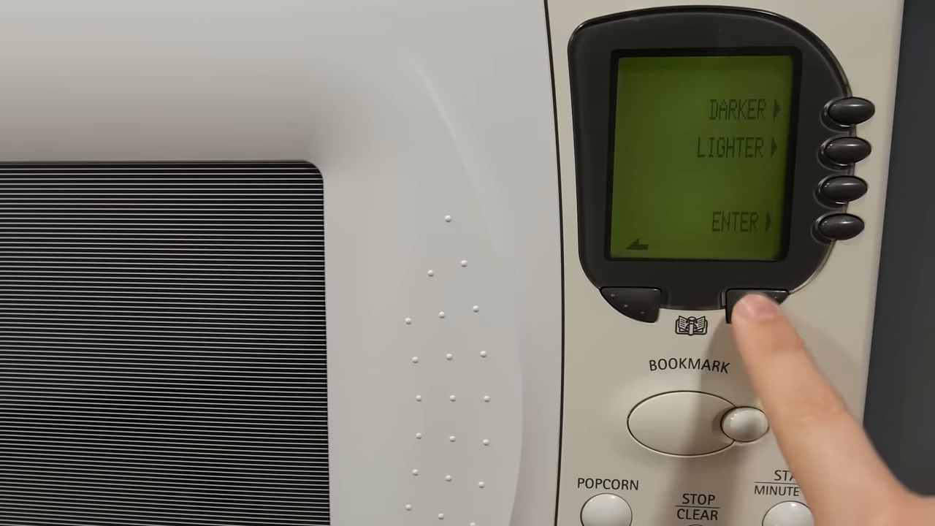
click(847, 109)
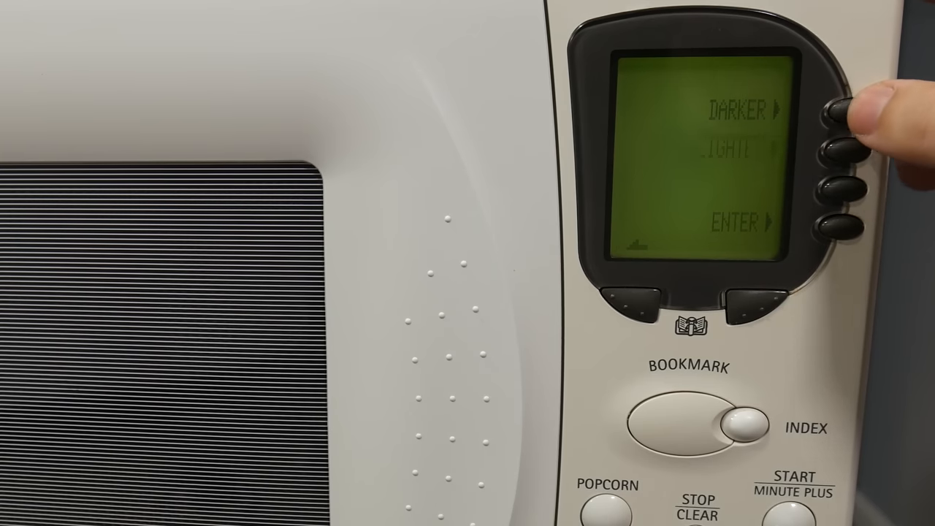
click(843, 110)
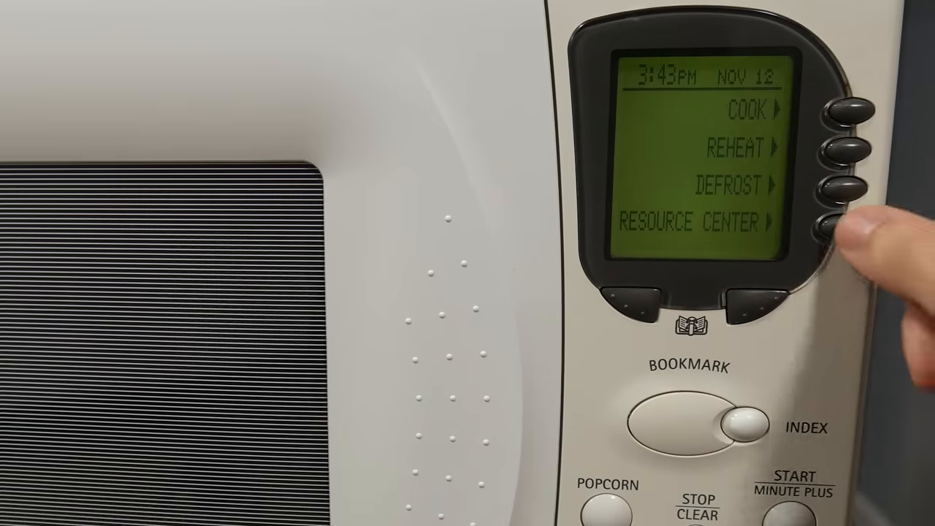
click(840, 227)
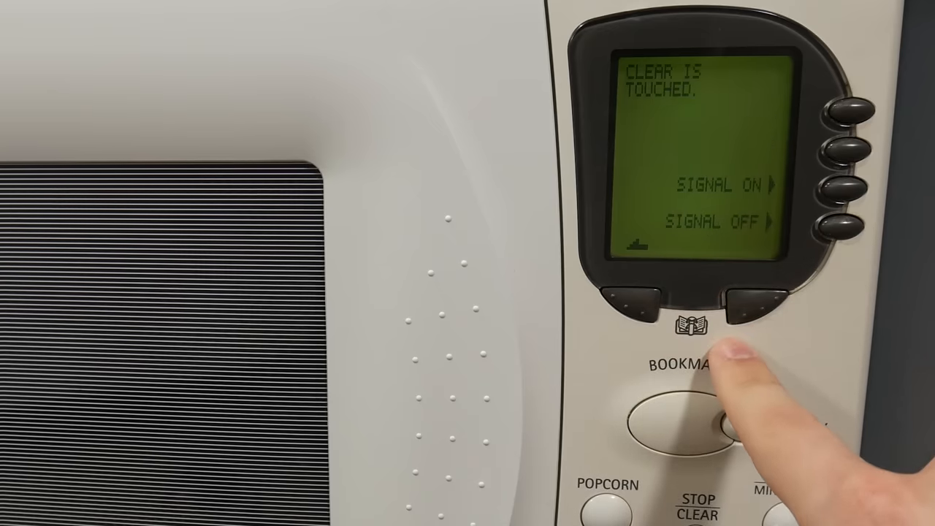
click(635, 299)
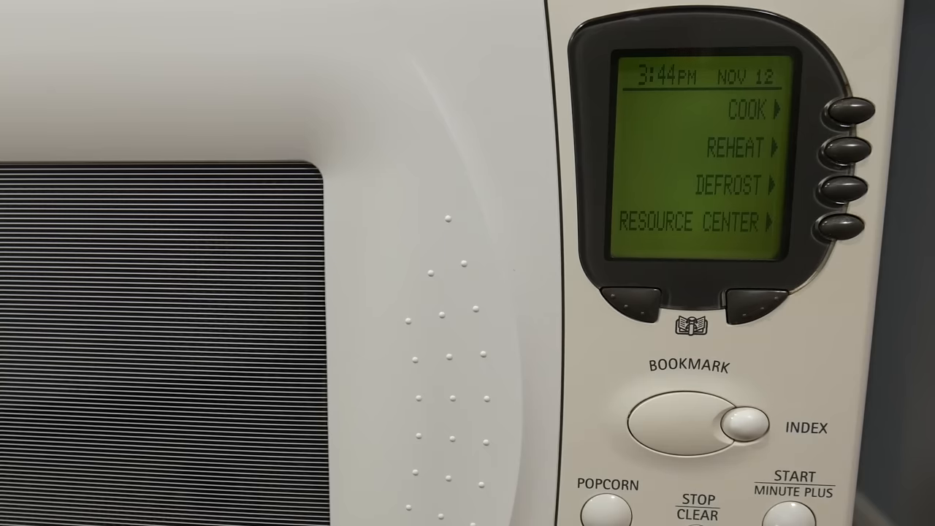
click(849, 220)
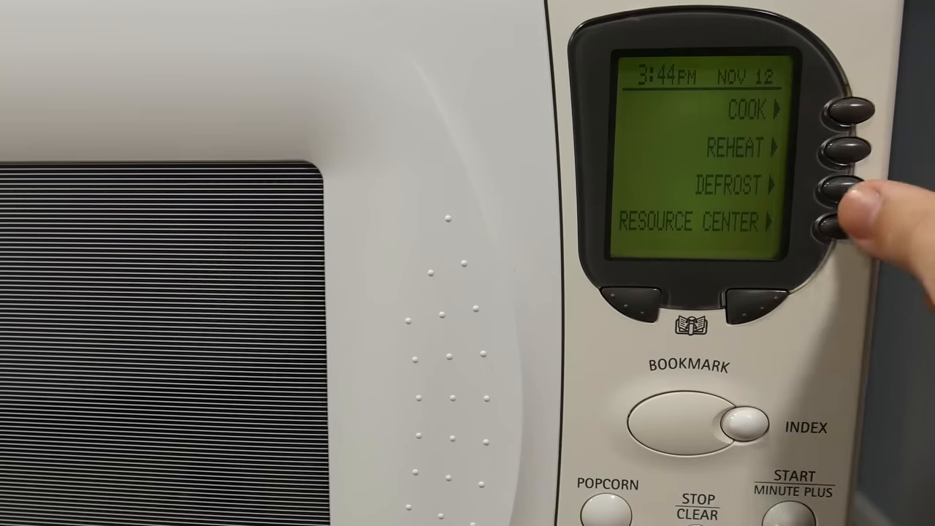
click(847, 225)
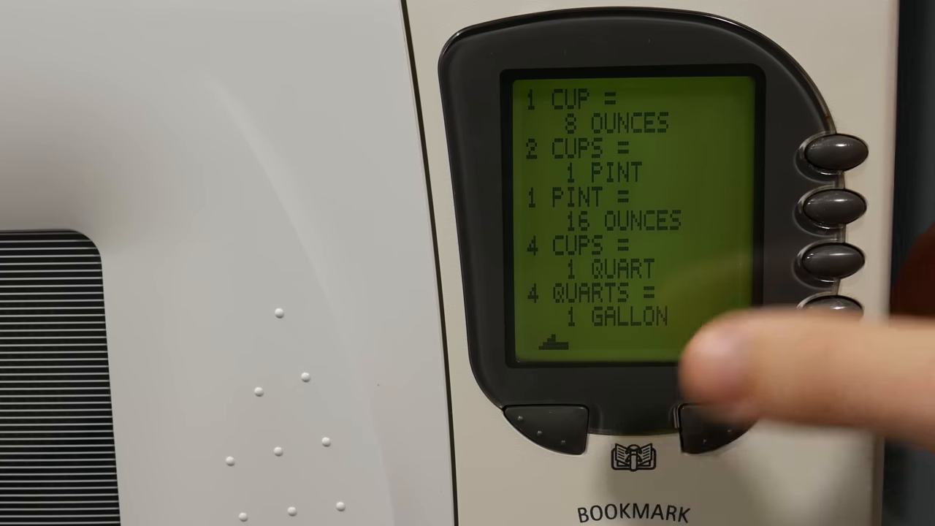
Leave the measurement conversion table and return to the Know-How To menu
click(698, 424)
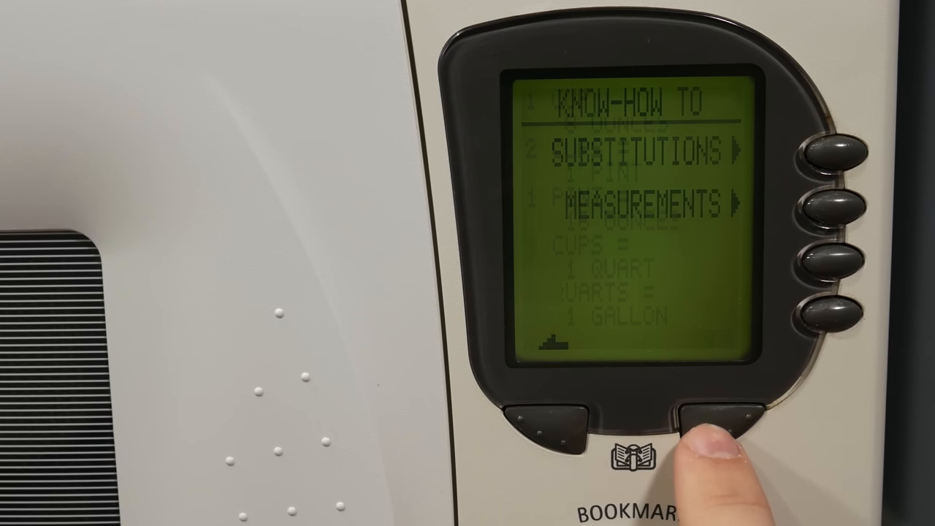